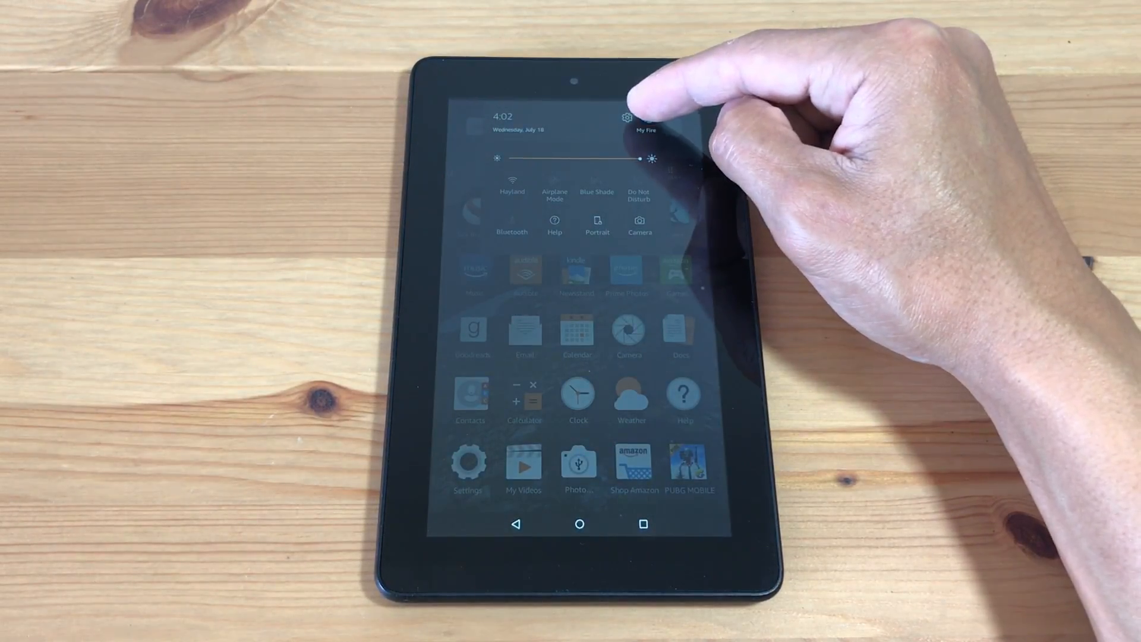
# Enable Apps from Unknown Sources under Security & Privacy and accept the warning
pyautogui.click(628, 118)
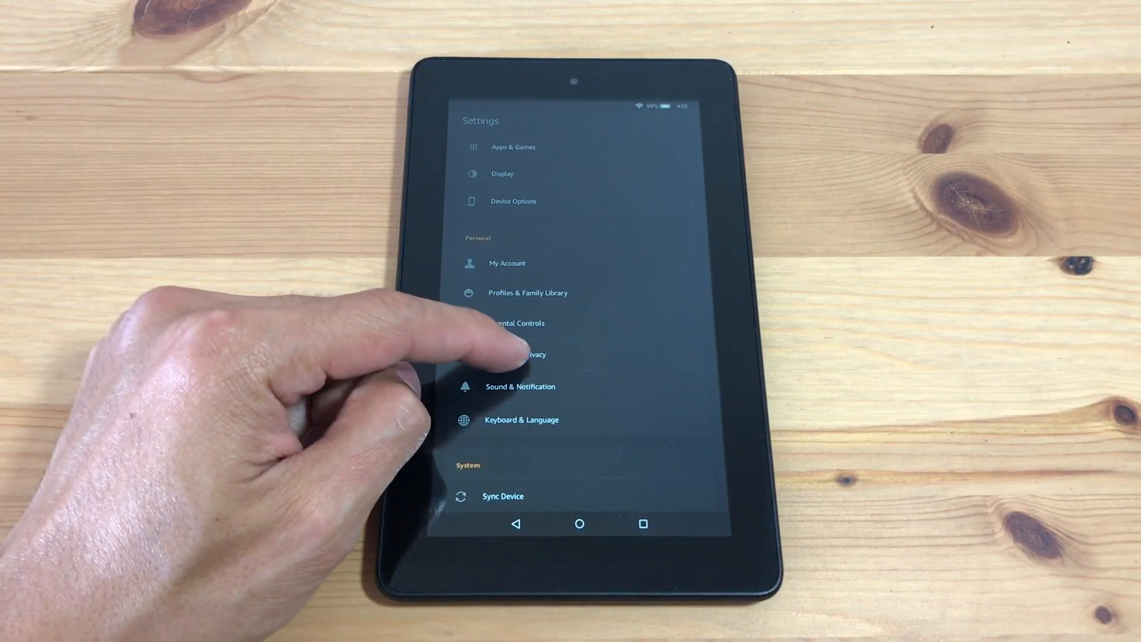
pyautogui.click(532, 354)
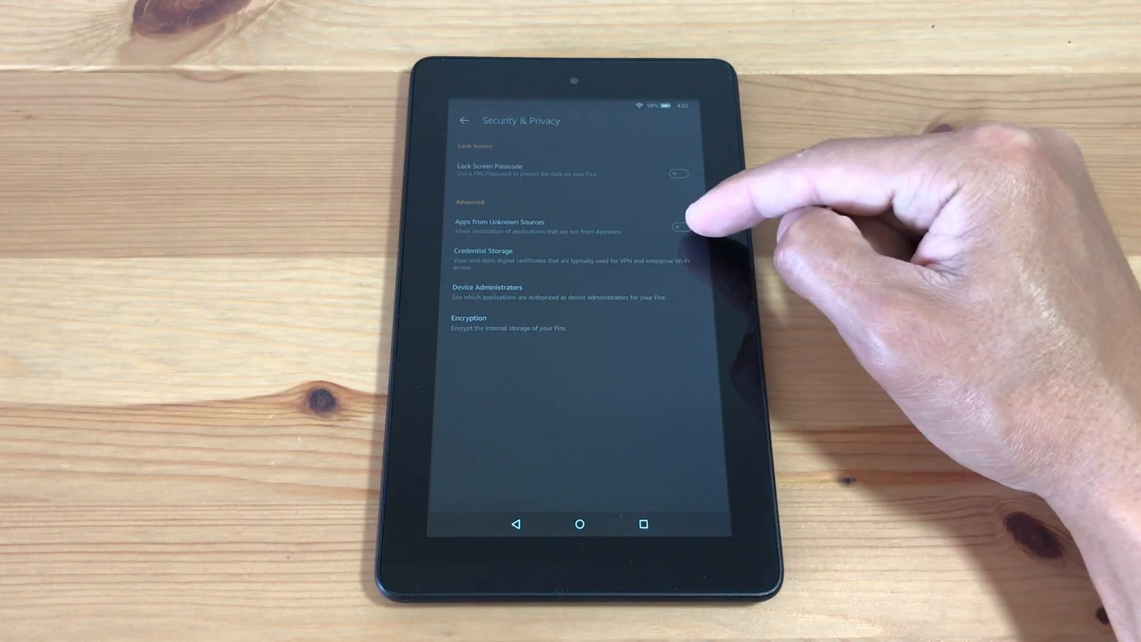
pyautogui.click(678, 226)
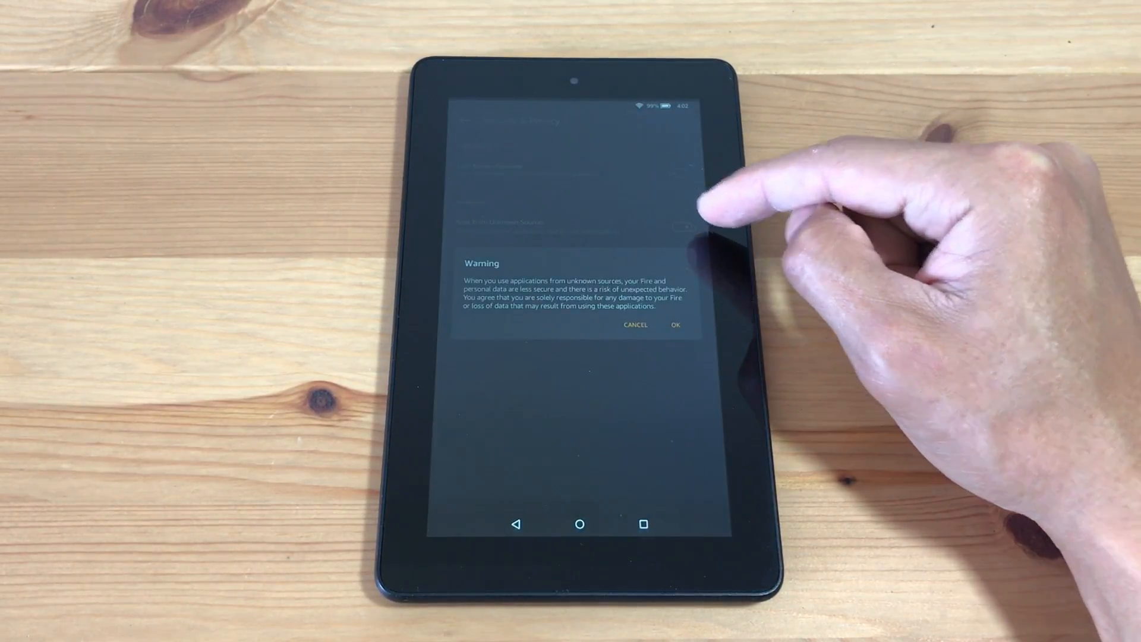
pyautogui.click(675, 324)
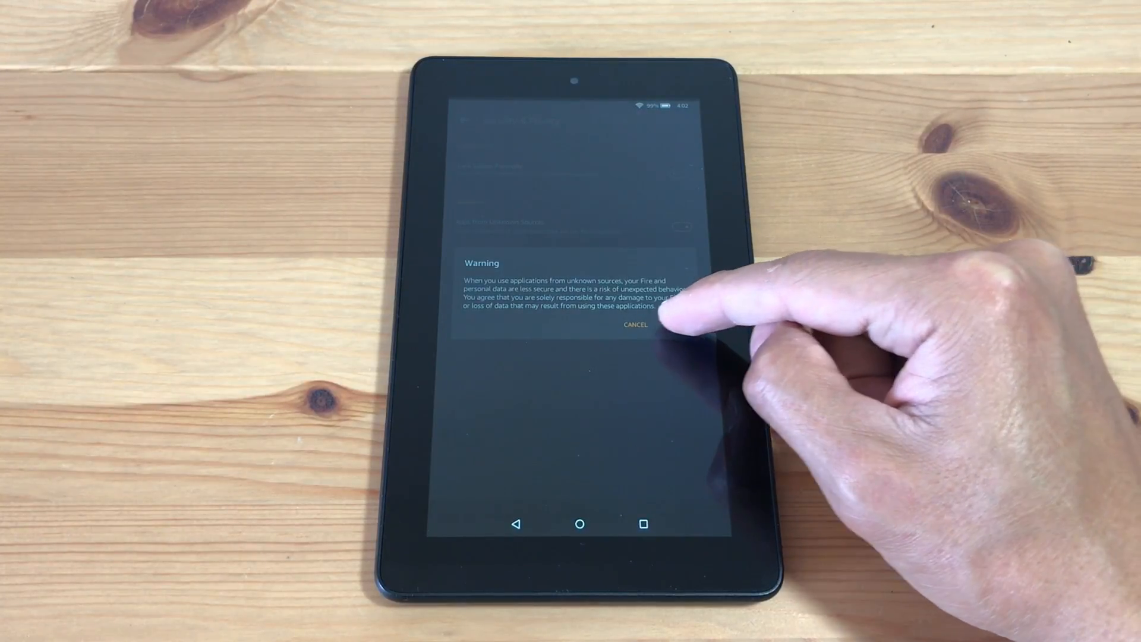
pyautogui.click(633, 324)
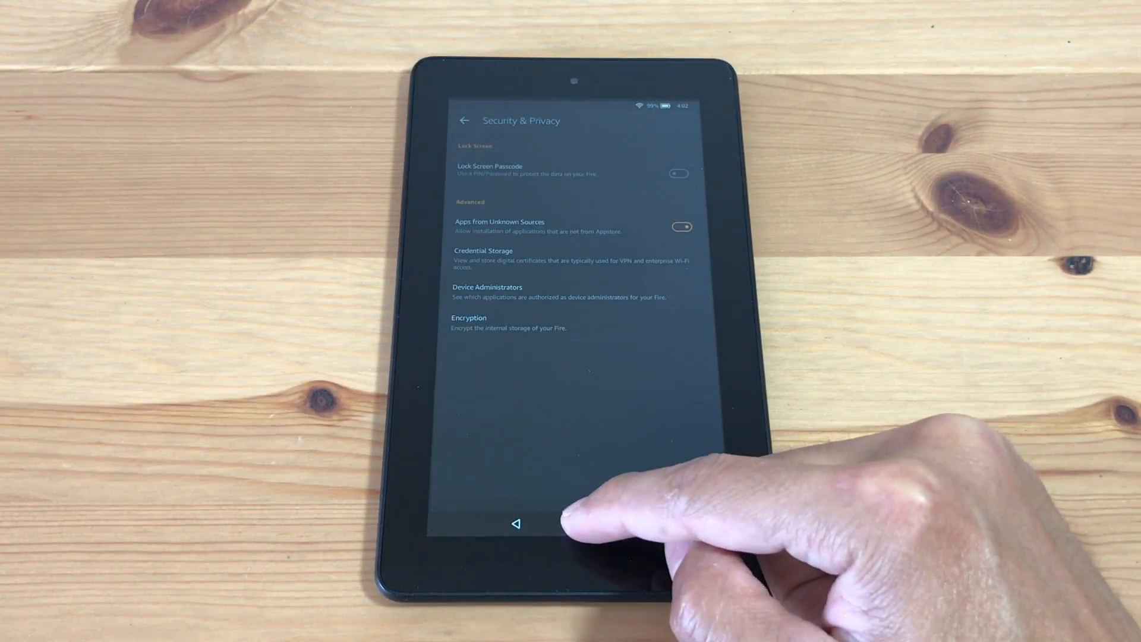
# Launch Silk Browser and start the Pokemon Quest .APK download from the rawapk page
pyautogui.click(515, 523)
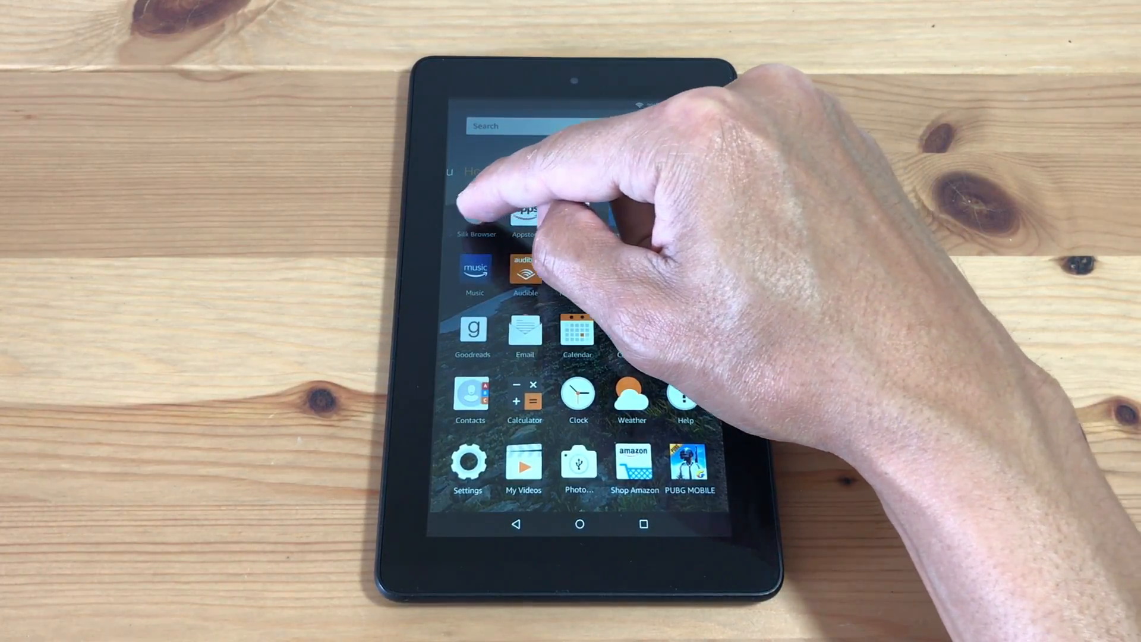
pyautogui.click(475, 211)
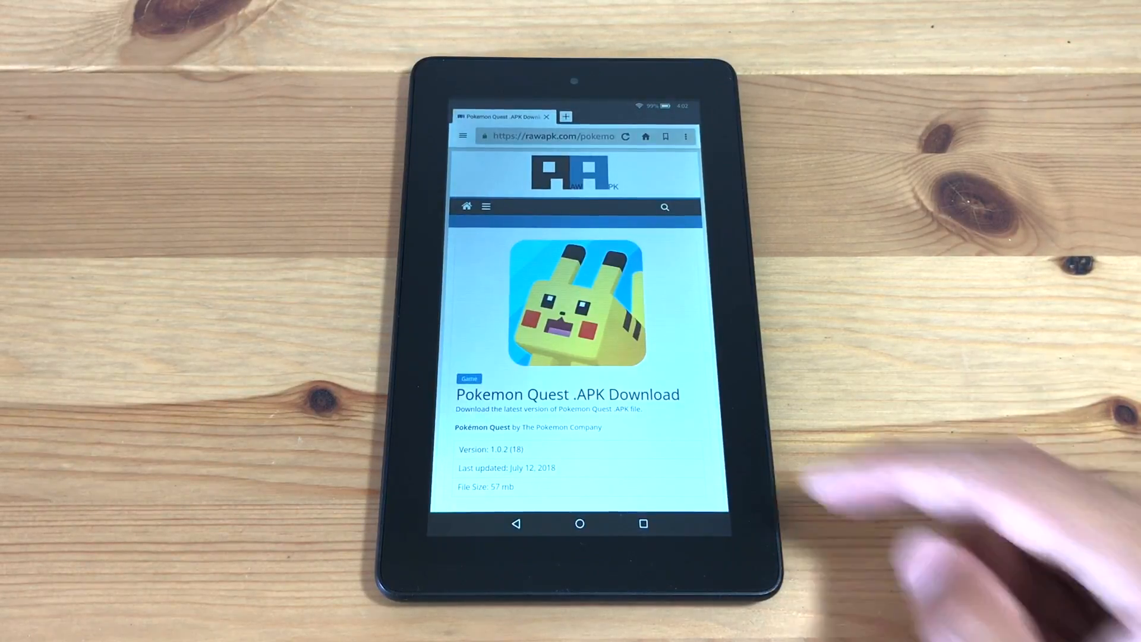
pyautogui.scroll(-3)
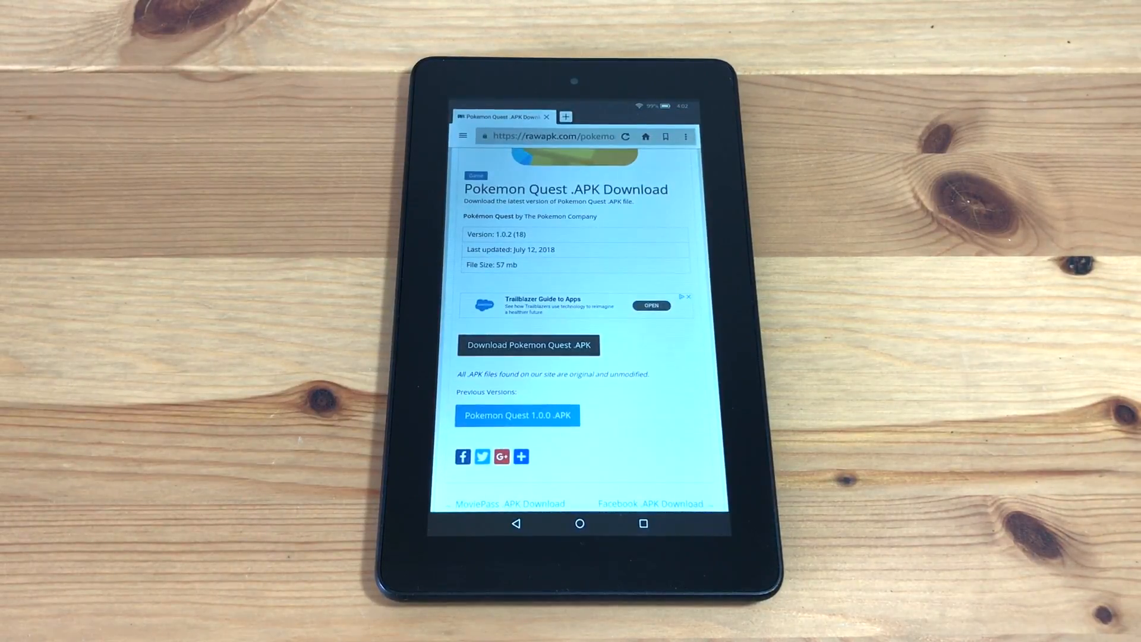
pyautogui.click(529, 345)
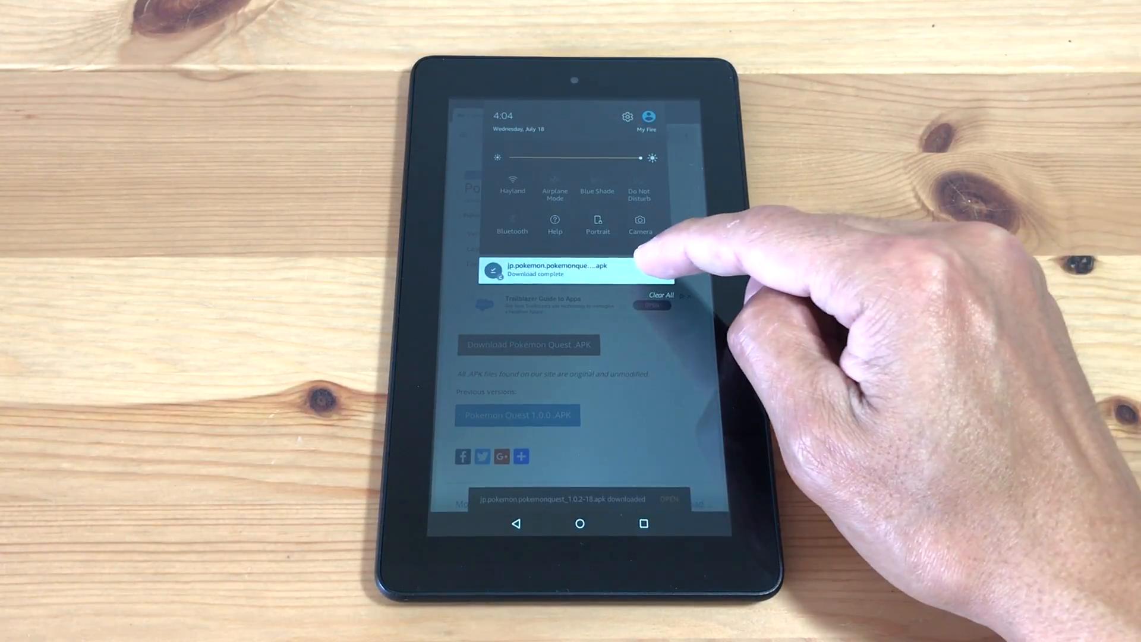
# Install Pokemon Quest from the downloaded APK, accepting the listed permissions
pyautogui.click(568, 269)
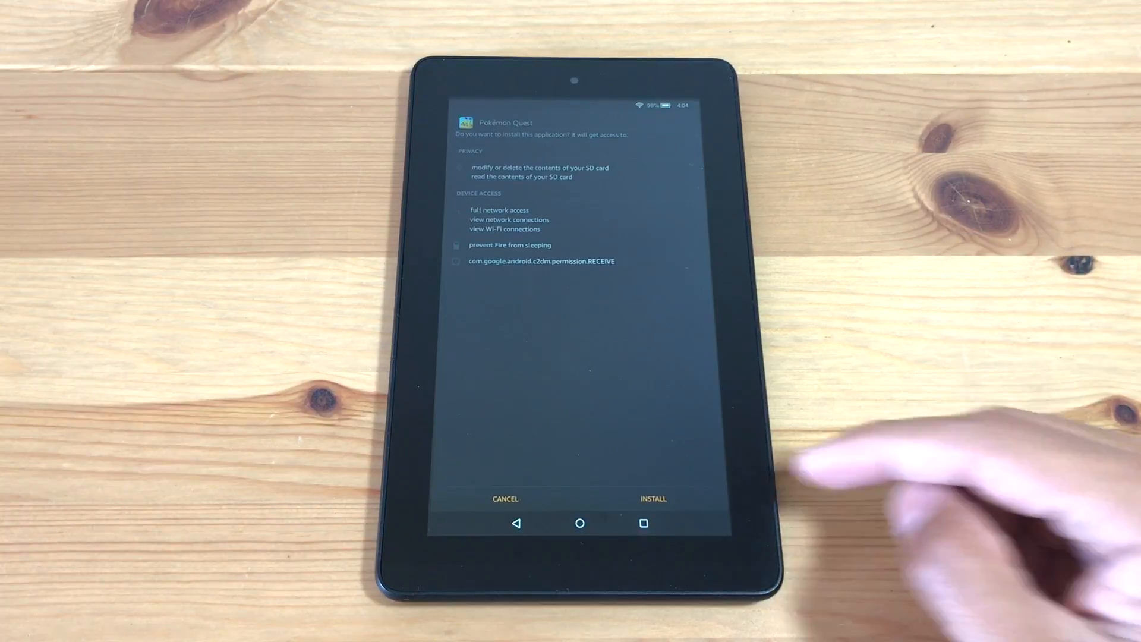
pyautogui.click(653, 498)
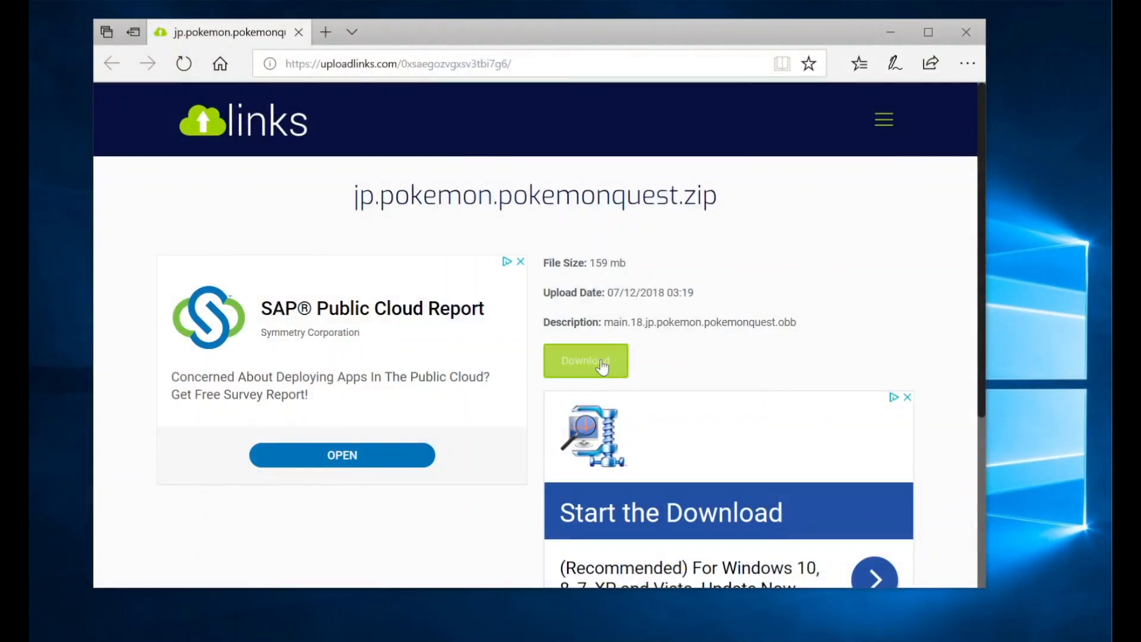
# Download jp.pokemon.pokemonquest.zip from uploadlinks and show it in the Downloads folder
pyautogui.click(585, 360)
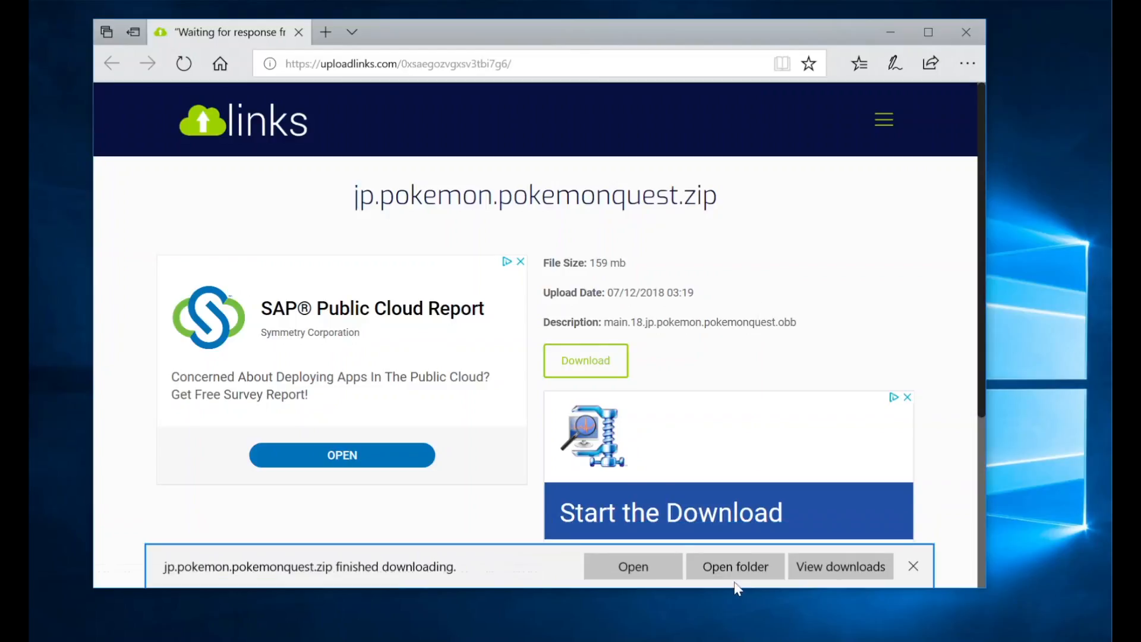
pyautogui.click(735, 566)
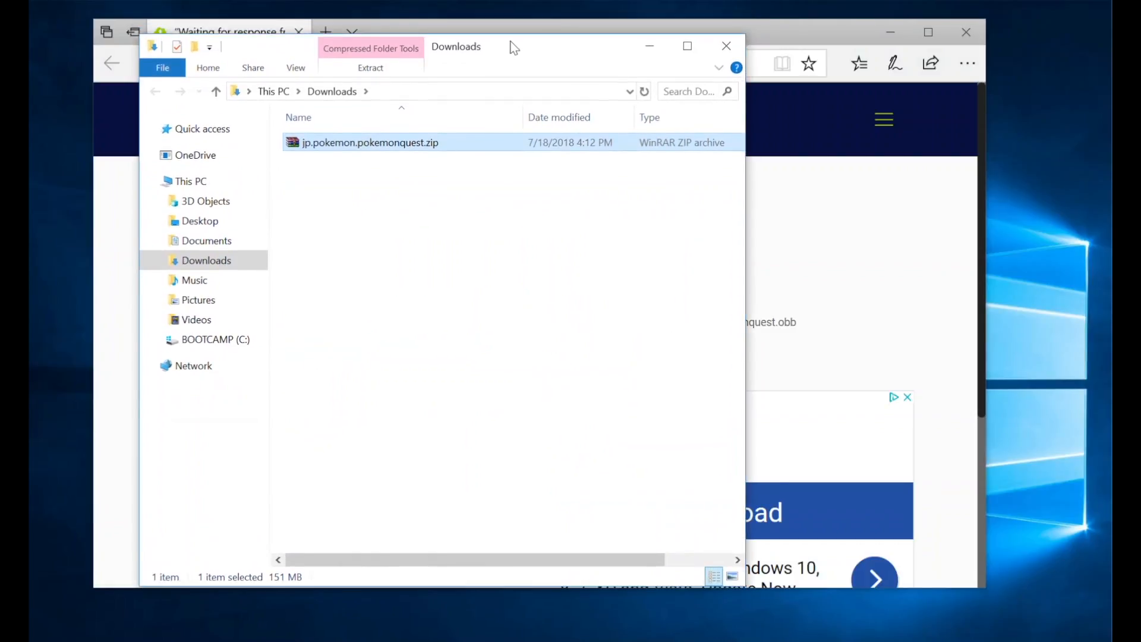
pyautogui.moveTo(391, 155)
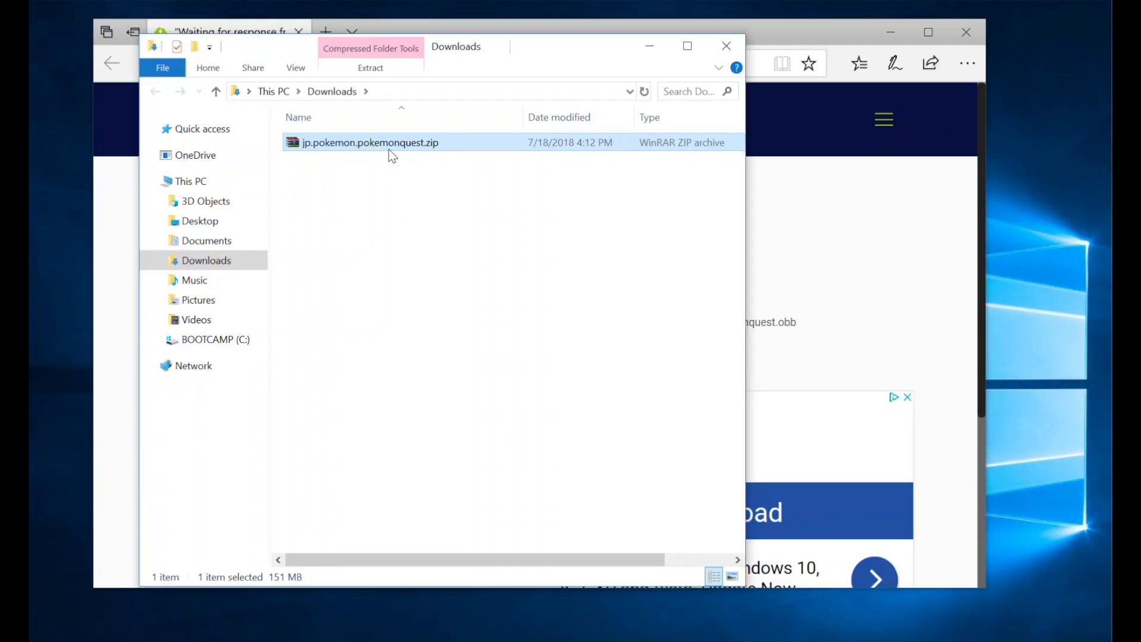
# Extract jp.pokemon.pokemonquest.zip into its own jp.pokemon.pokemonquest folder and select it
pyautogui.rightClick(370, 141)
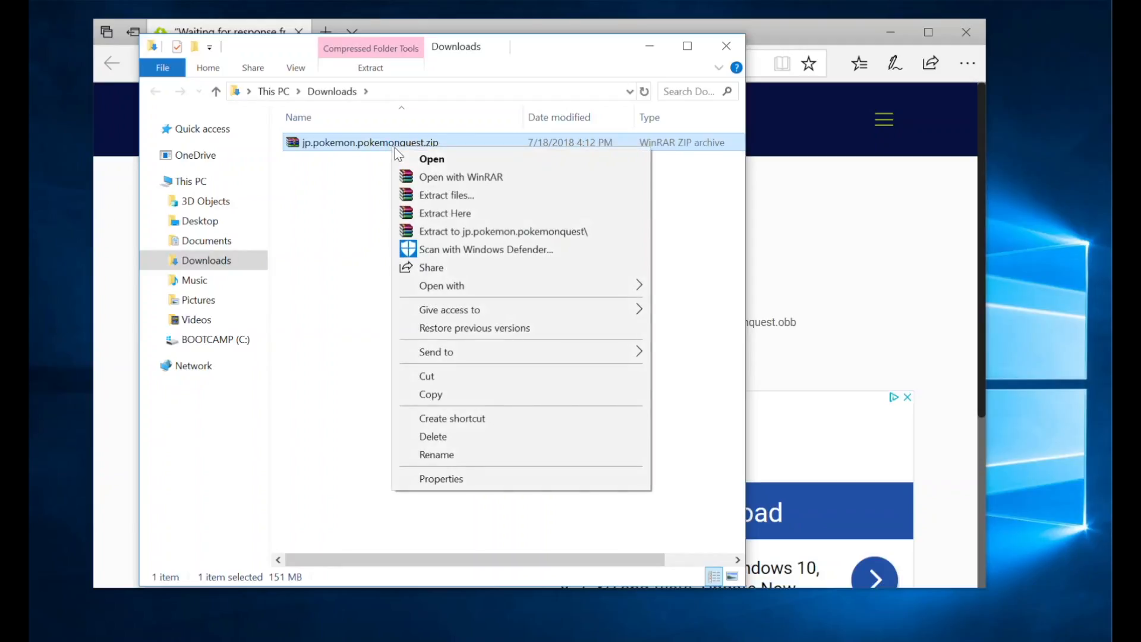
pyautogui.click(445, 213)
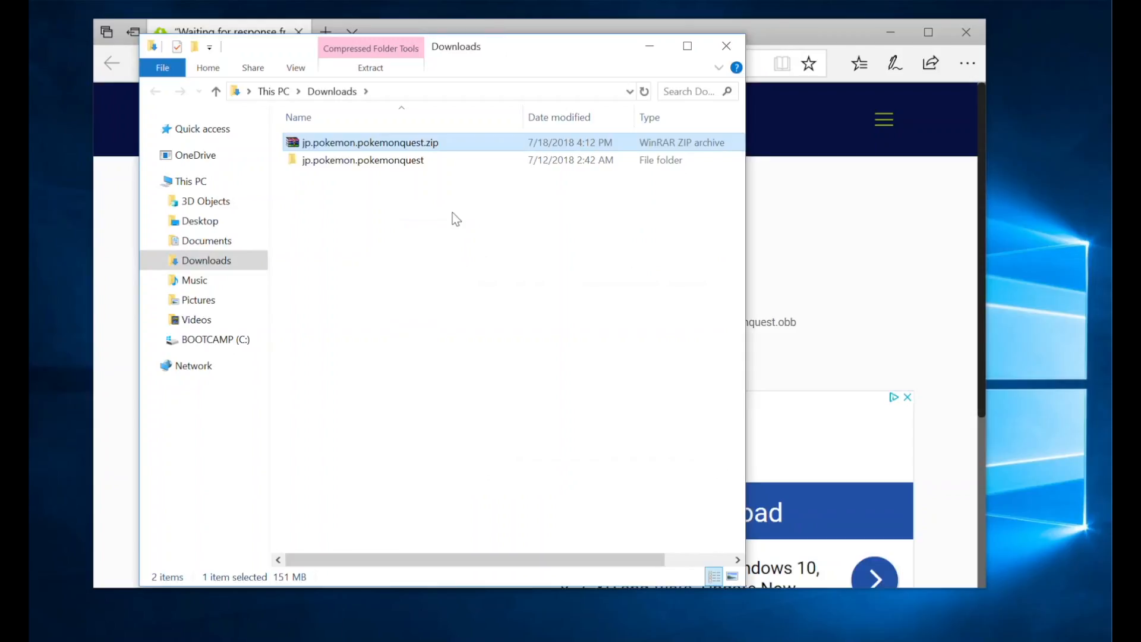
pyautogui.click(363, 159)
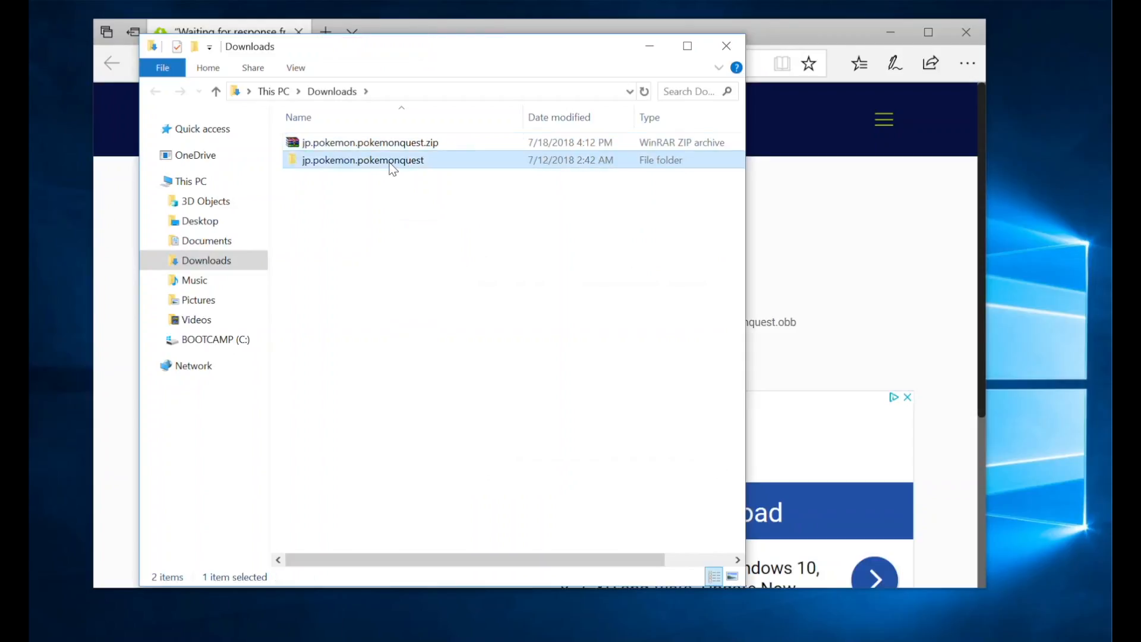
pyautogui.moveTo(415, 225)
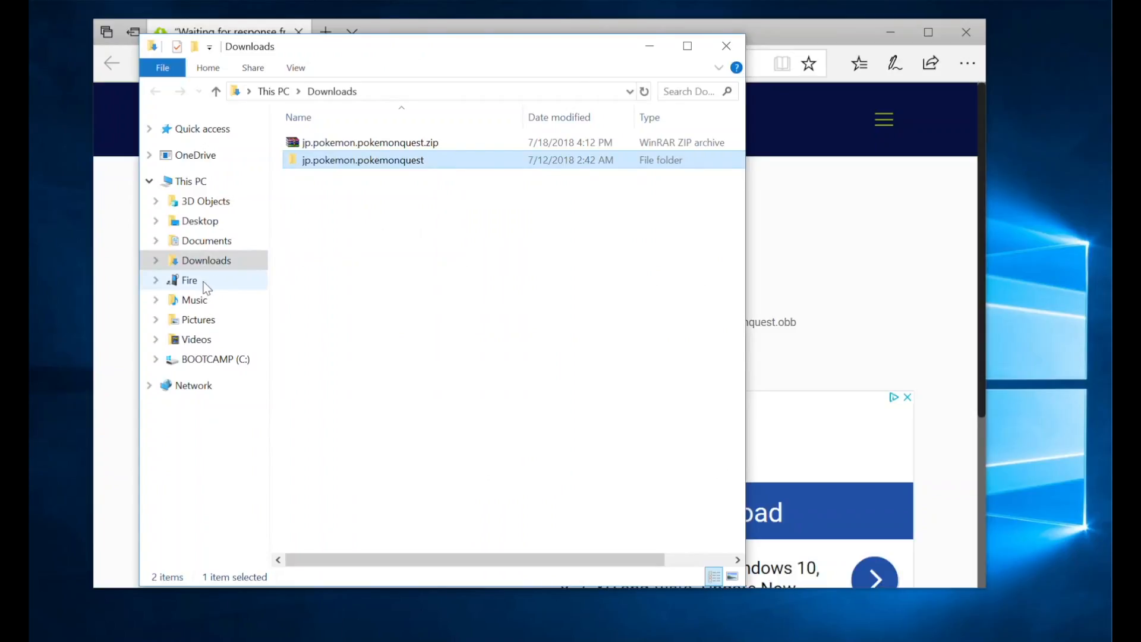
# Browse the Fire tablet to Internal storage > Android > obb and drag jp.pokemon.pokemonquest into it
pyautogui.rightClick(189, 280)
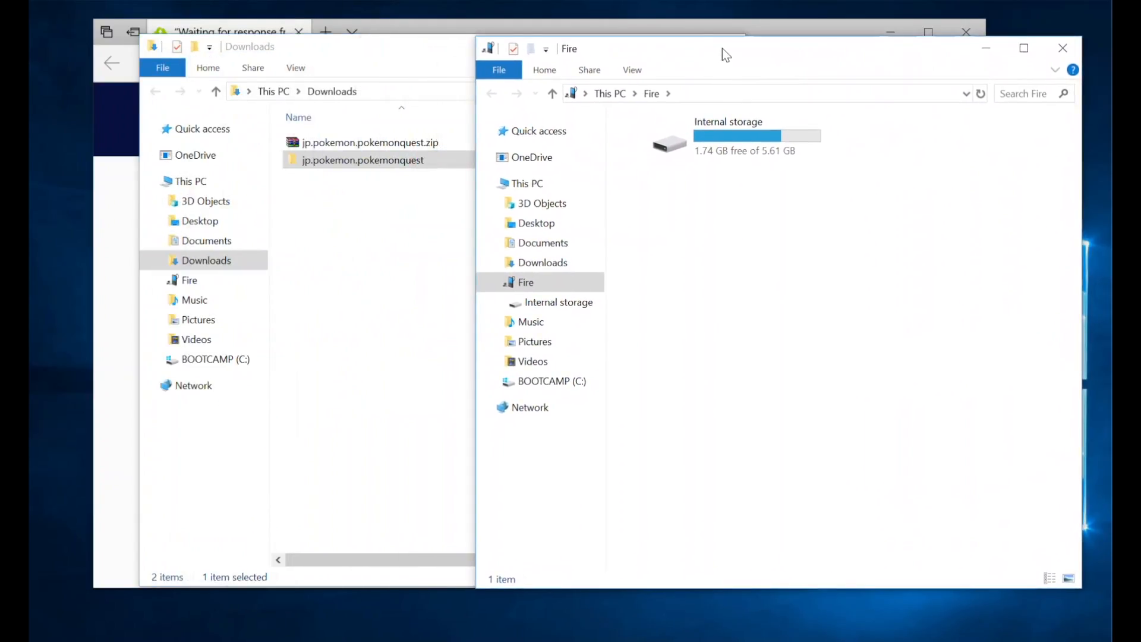
pyautogui.click(727, 138)
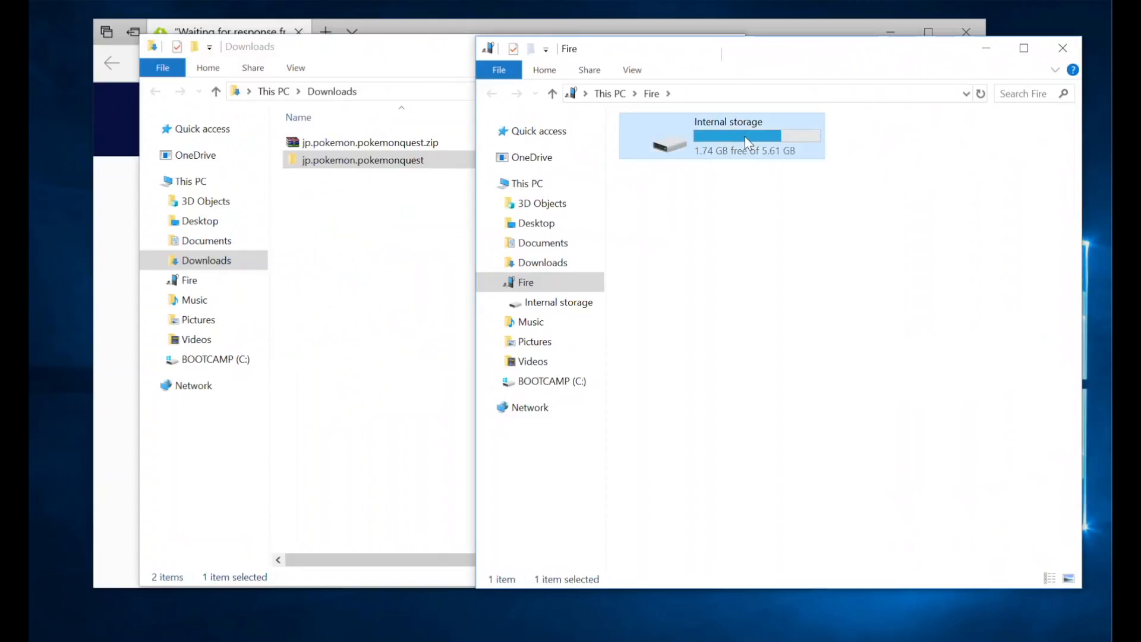
pyautogui.doubleClick(728, 136)
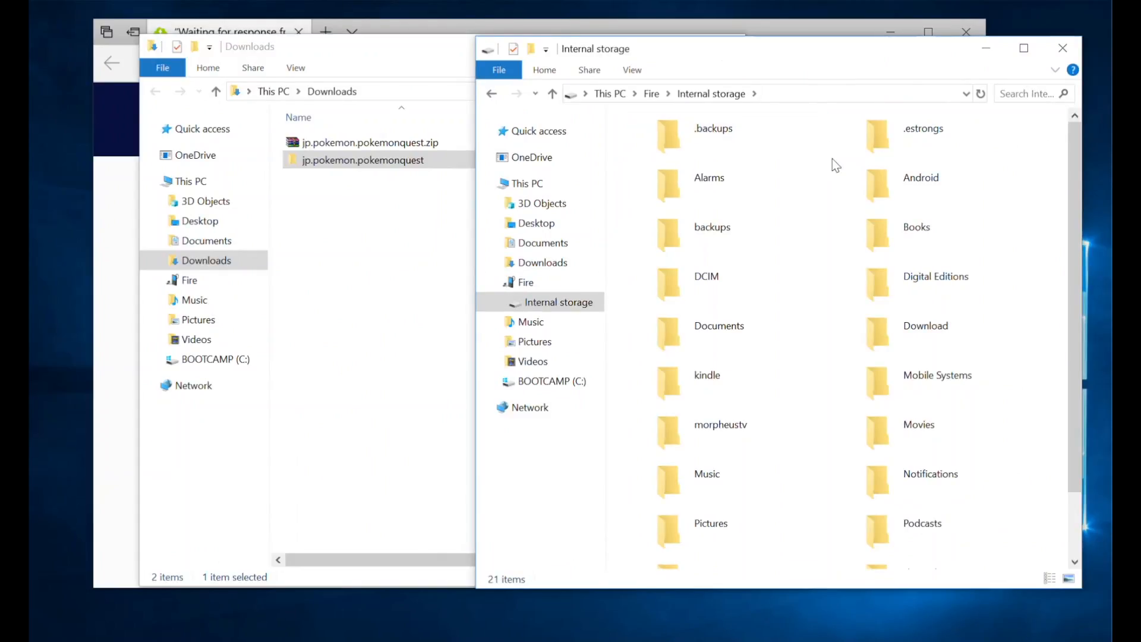
pyautogui.doubleClick(922, 178)
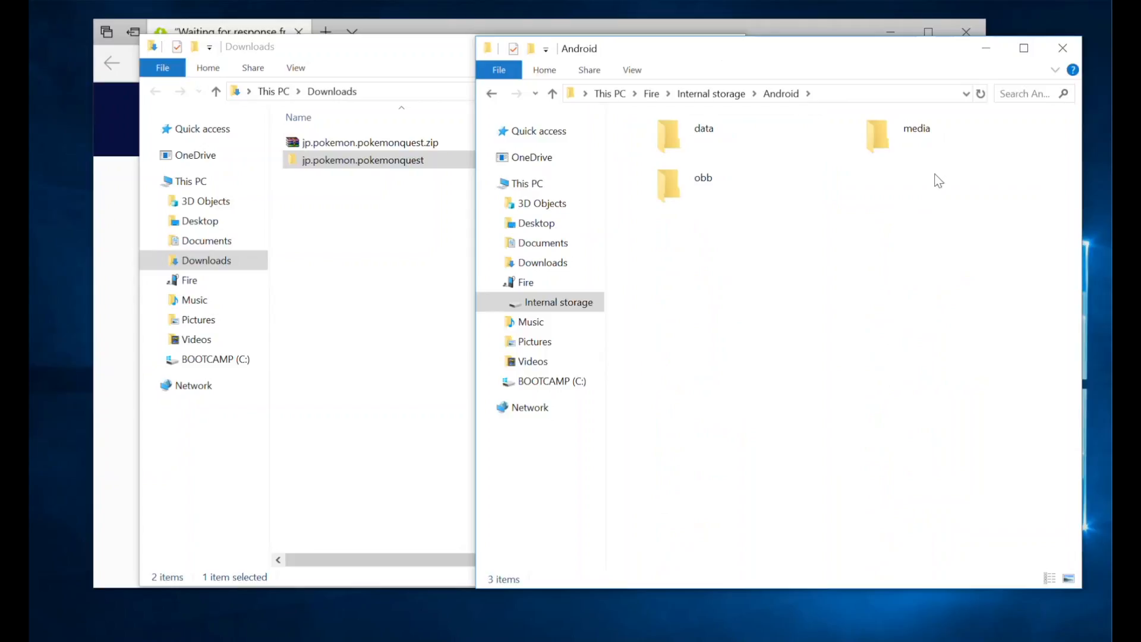
pyautogui.doubleClick(703, 187)
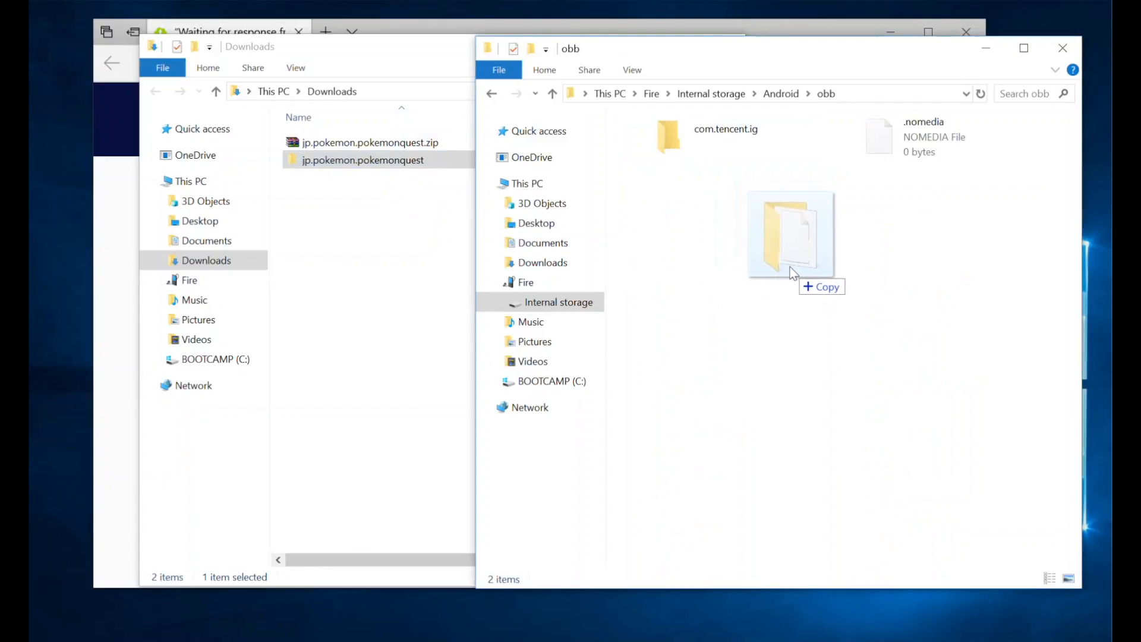
pyautogui.moveTo(362, 160); pyautogui.dragTo(789, 233)
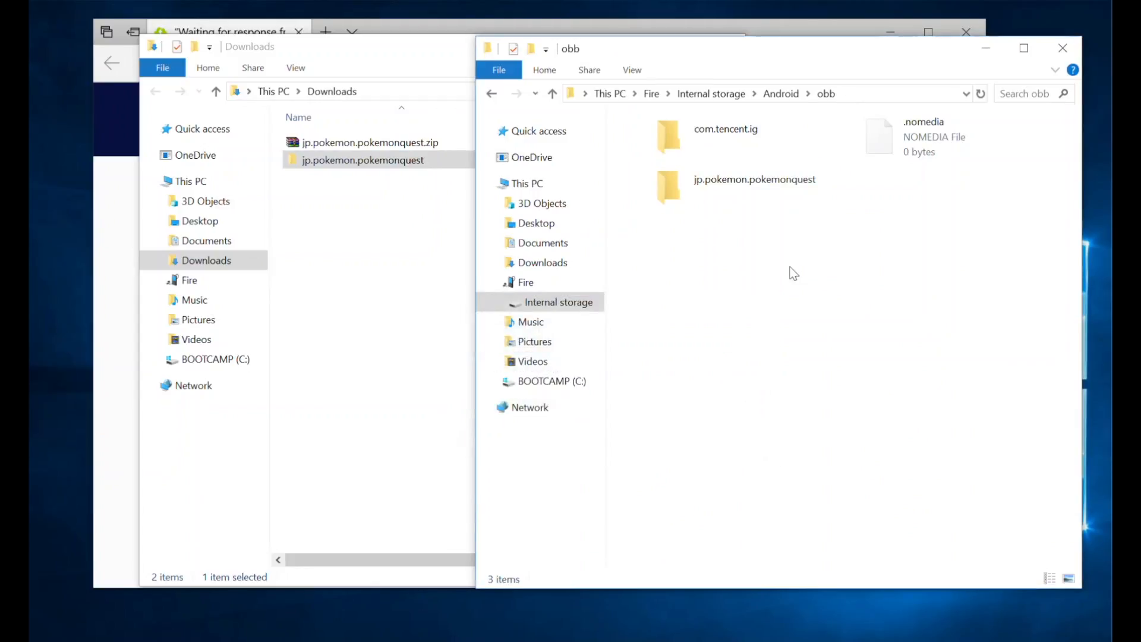